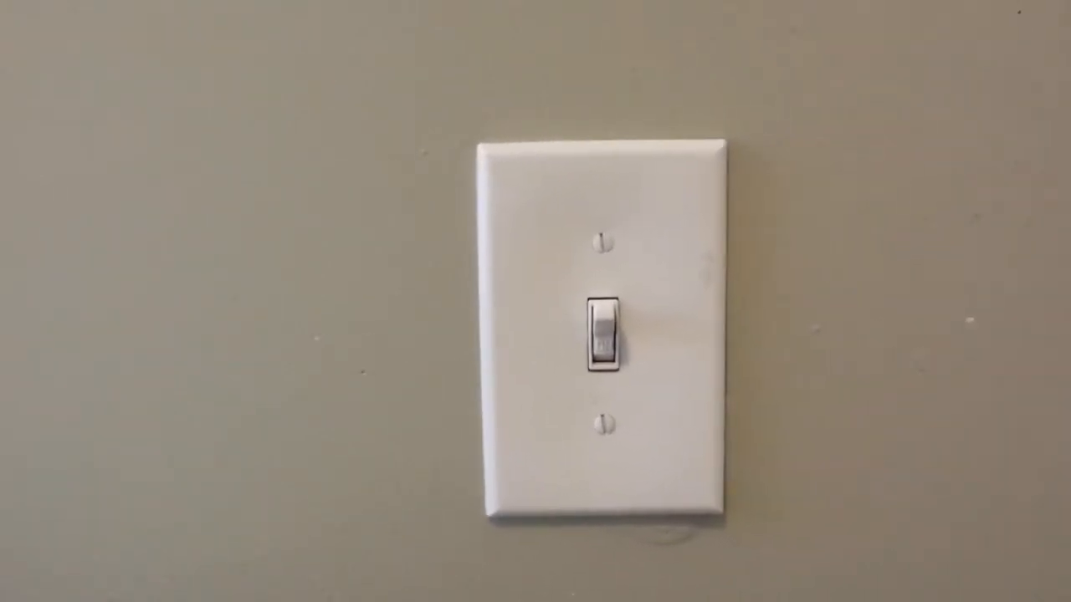
{"action": "left_click", "coordinate": [606, 343]}
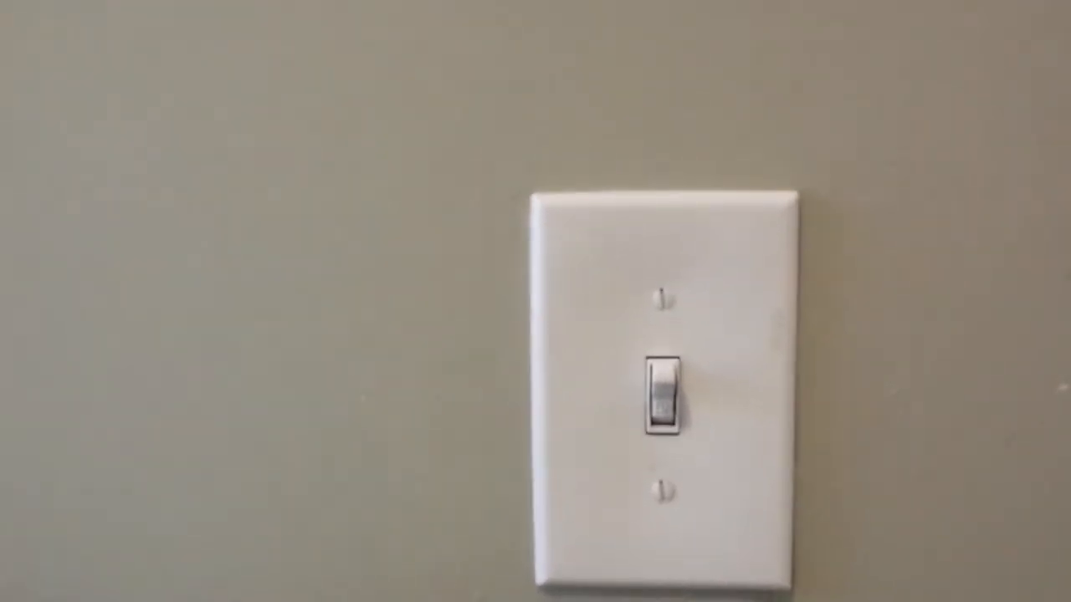
{"action": "left_click", "coordinate": [666, 398]}
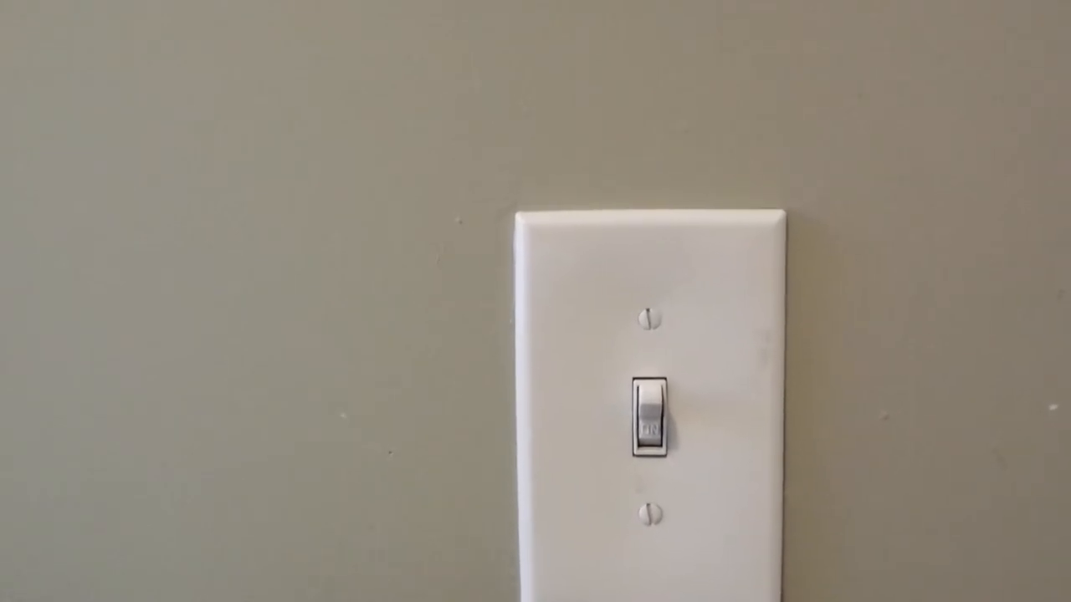